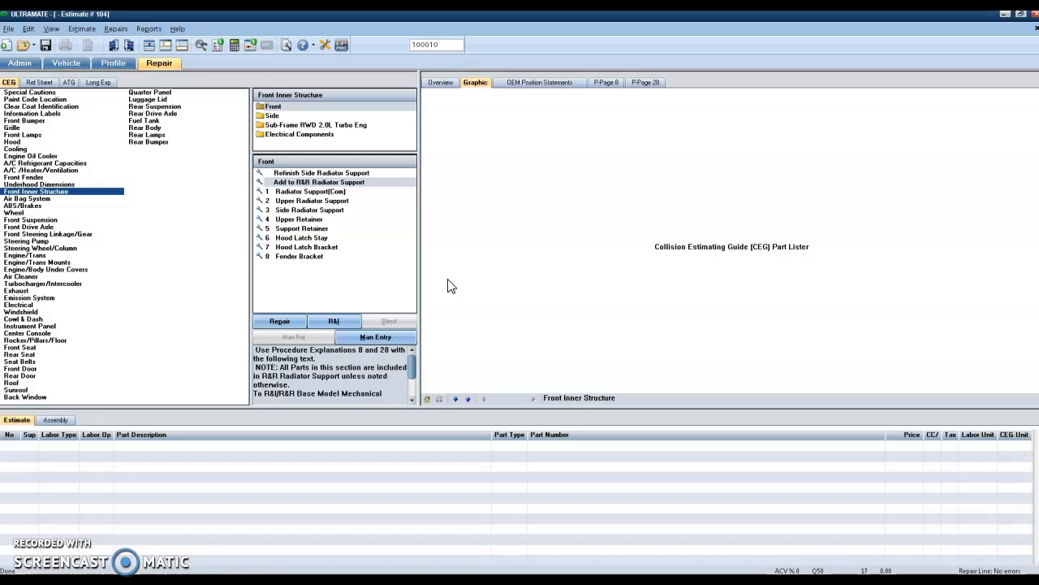
{"action": "mouse_move", "coordinate": [65, 195]}
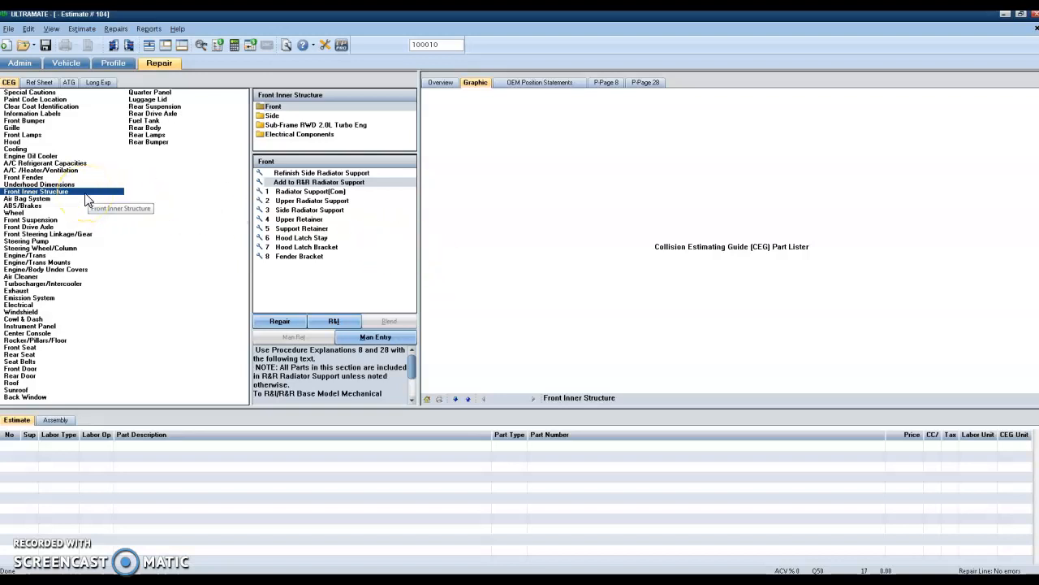
Show the radiator support diagram from the Front Inner Structure parts list
{"action": "left_click", "coordinate": [311, 191]}
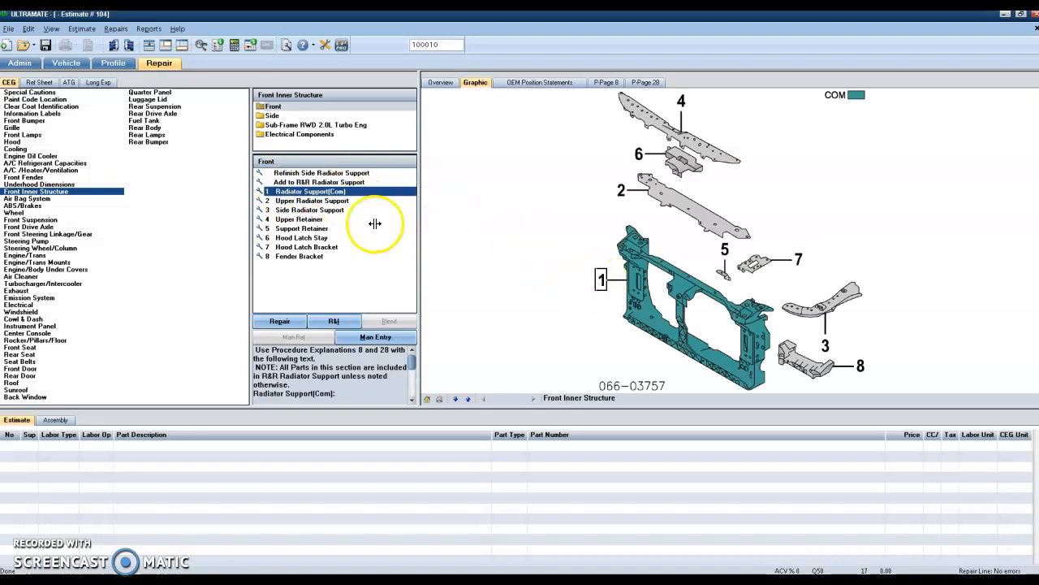
Open Part Detail for Radiator Support (Com), part 62501-4HH0A with 6.5 labor hours
{"action": "double_click", "coordinate": [323, 191]}
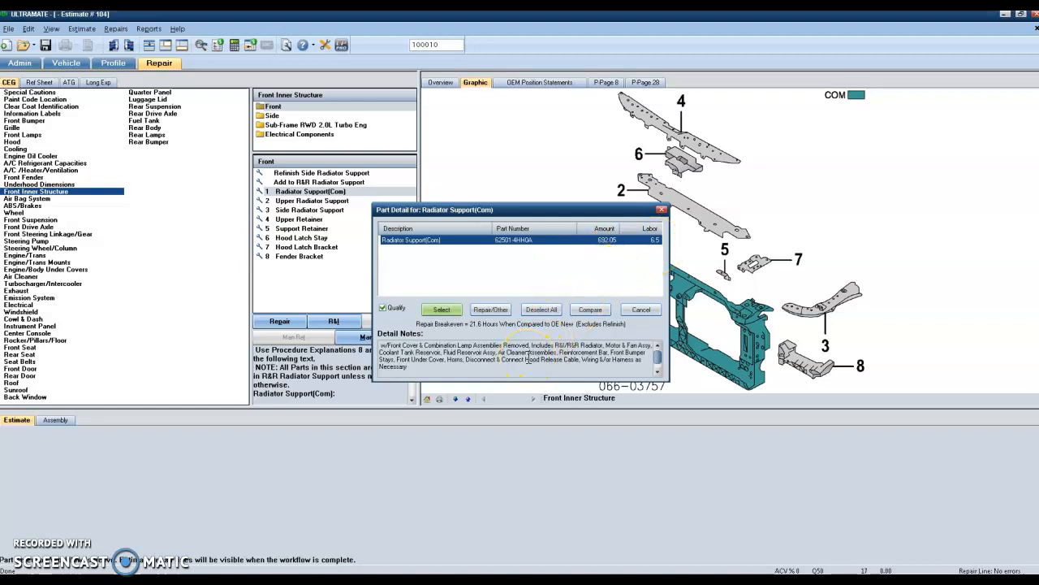
Add the radiator support and R&R mechanical lines, then reopen Radiator Support (Com) details
{"action": "left_click", "coordinate": [441, 309]}
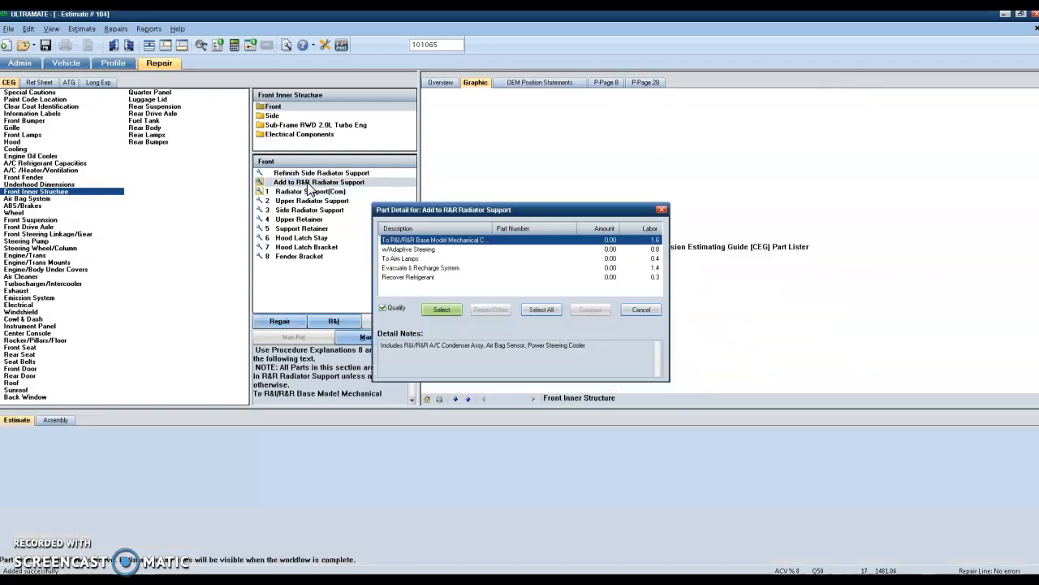
{"action": "mouse_move", "coordinate": [484, 270]}
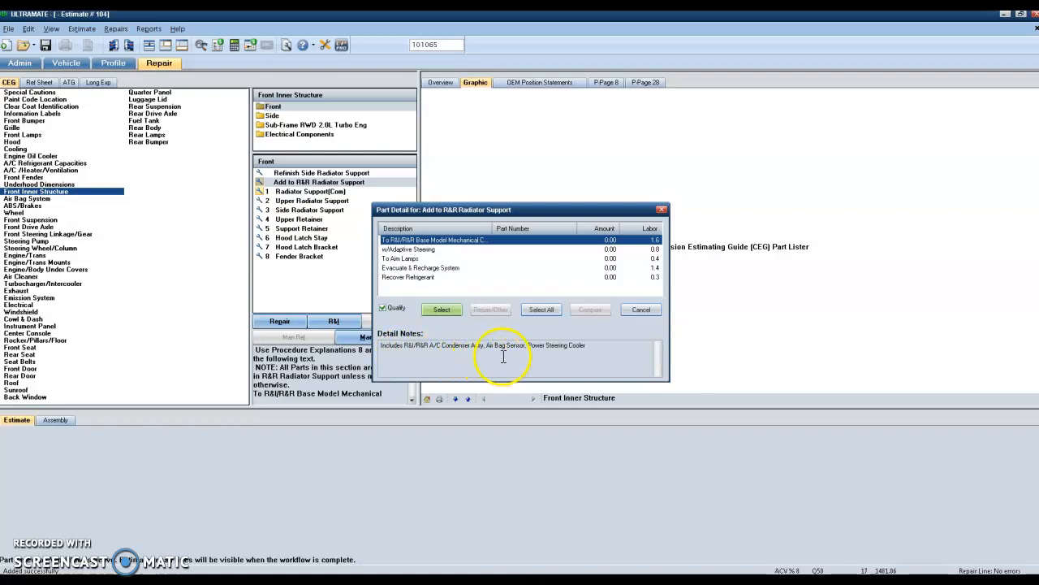
{"action": "mouse_move", "coordinate": [587, 346]}
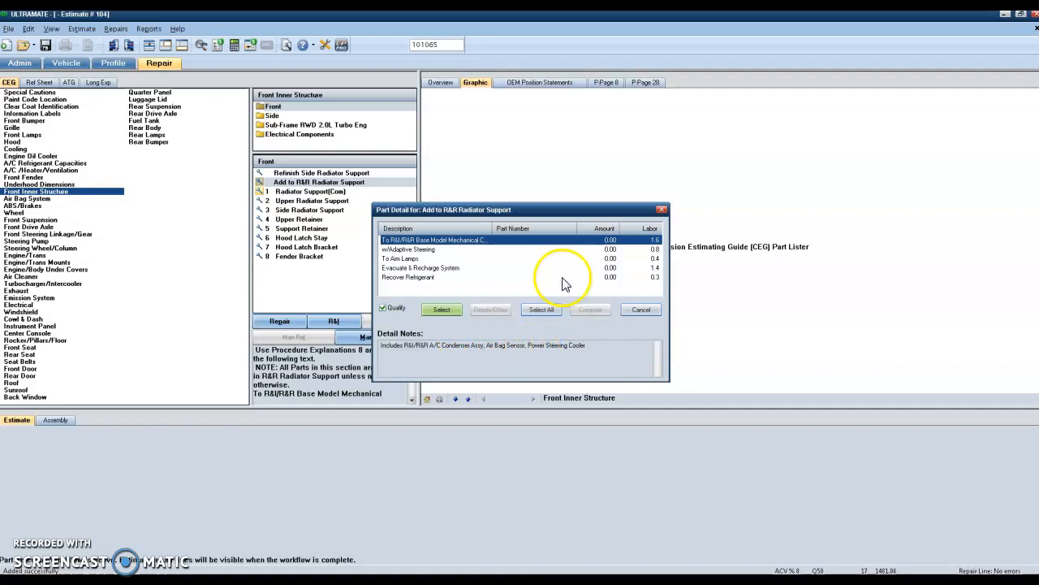
{"action": "mouse_move", "coordinate": [580, 246]}
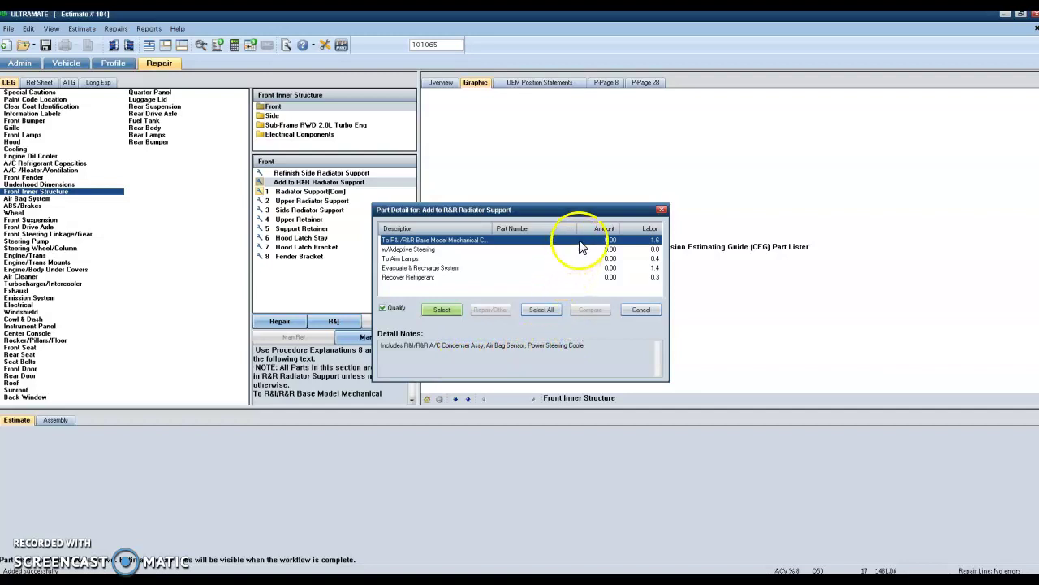
{"action": "mouse_move", "coordinate": [627, 244]}
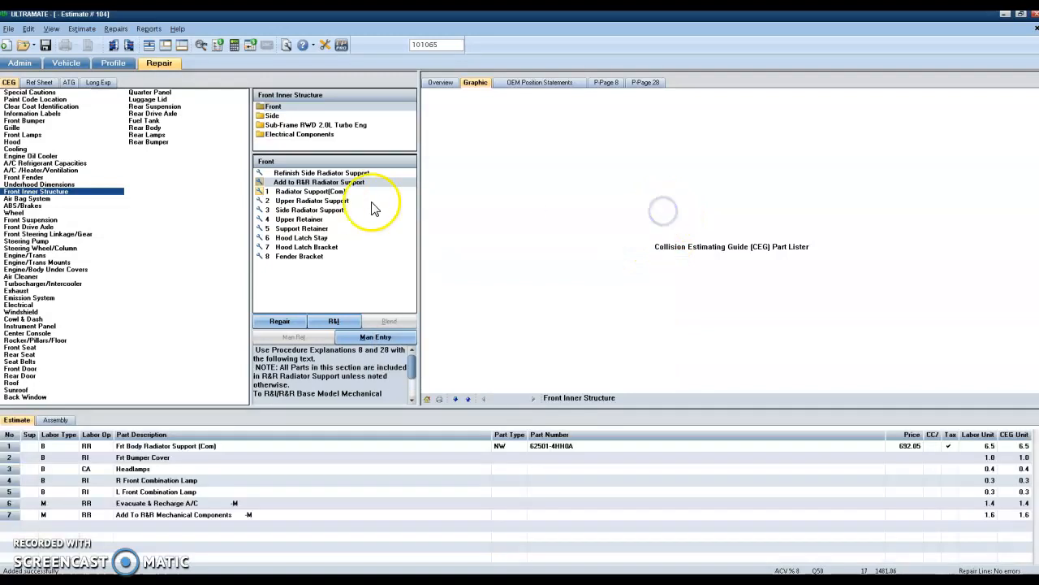
{"action": "left_click", "coordinate": [309, 190]}
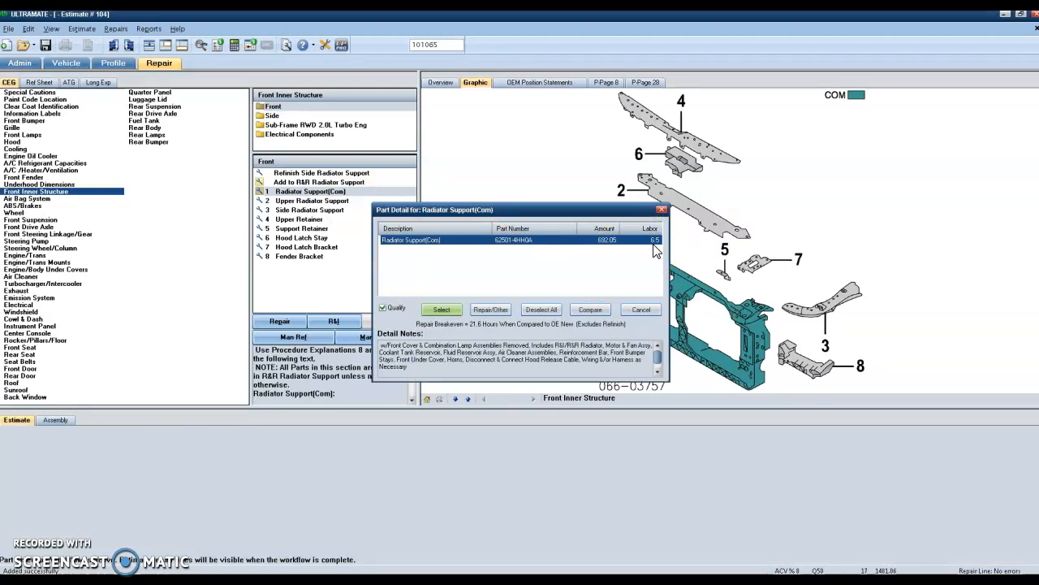
Select Radiator Support (Com) to list the Add to R&R refrigerant and A/C operations
{"action": "left_click", "coordinate": [441, 308]}
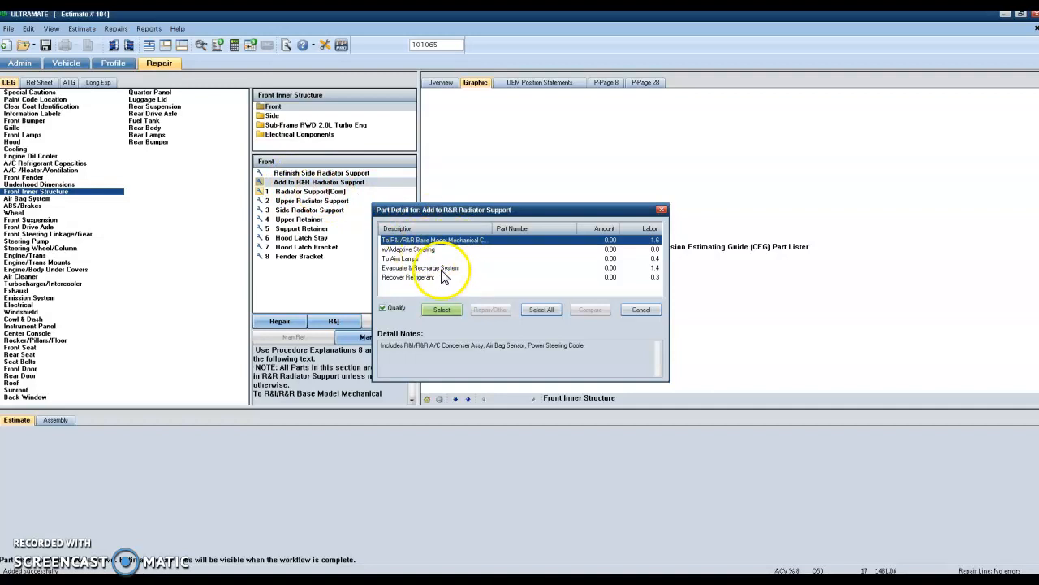
{"action": "mouse_move", "coordinate": [452, 284]}
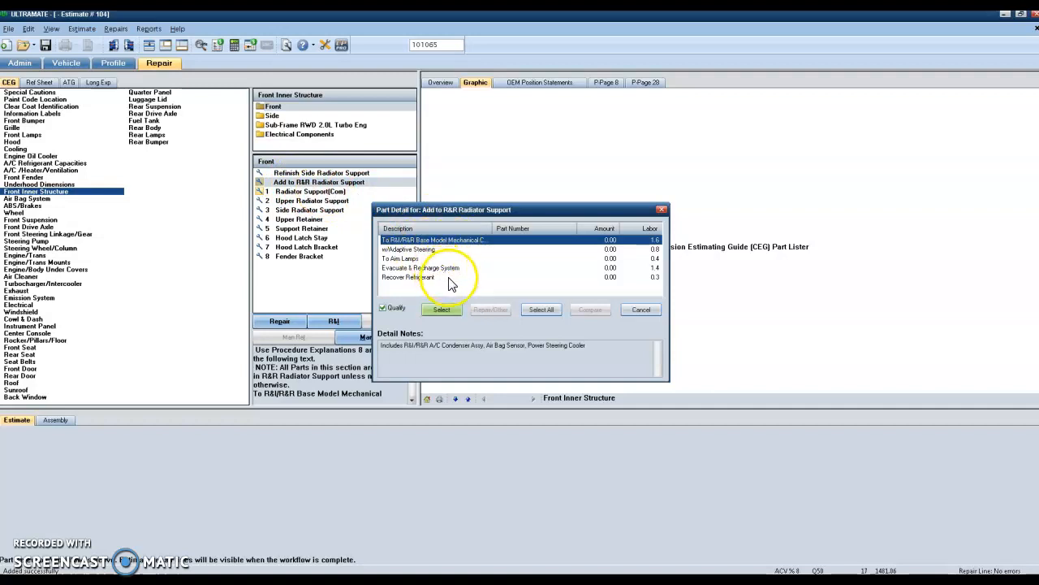
{"action": "mouse_move", "coordinate": [493, 299]}
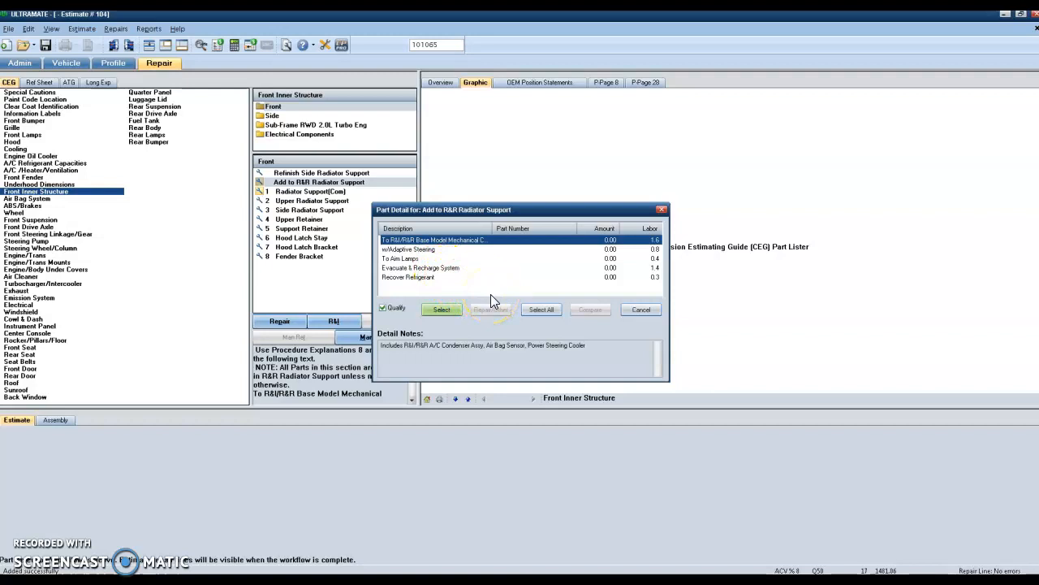